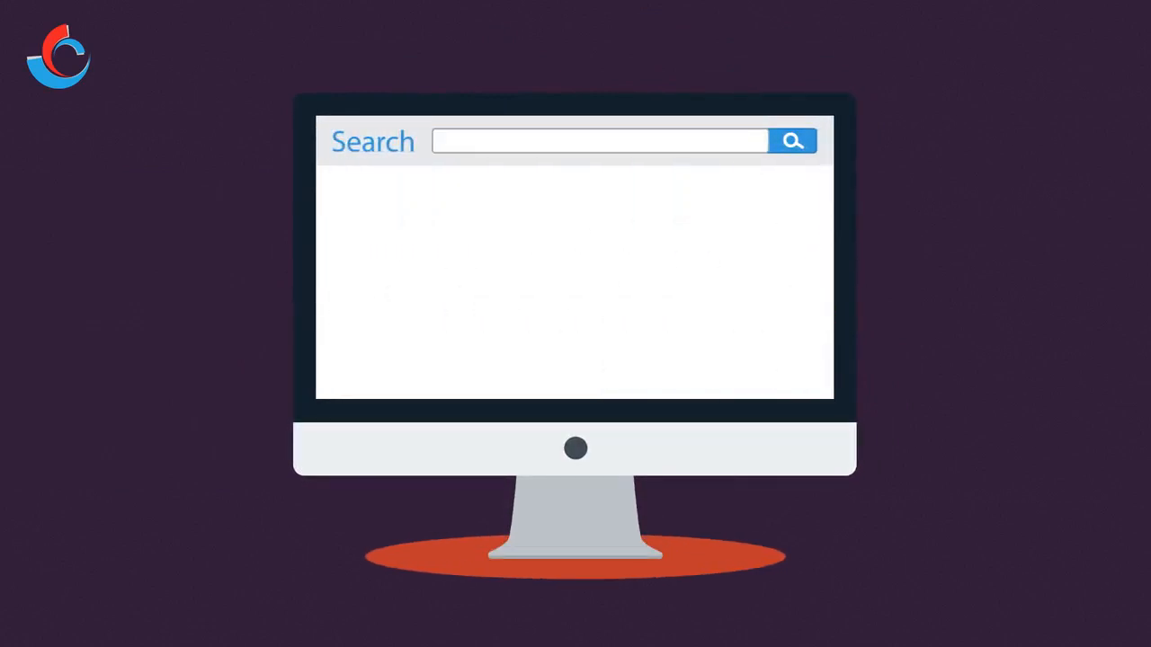
text(Champagne)
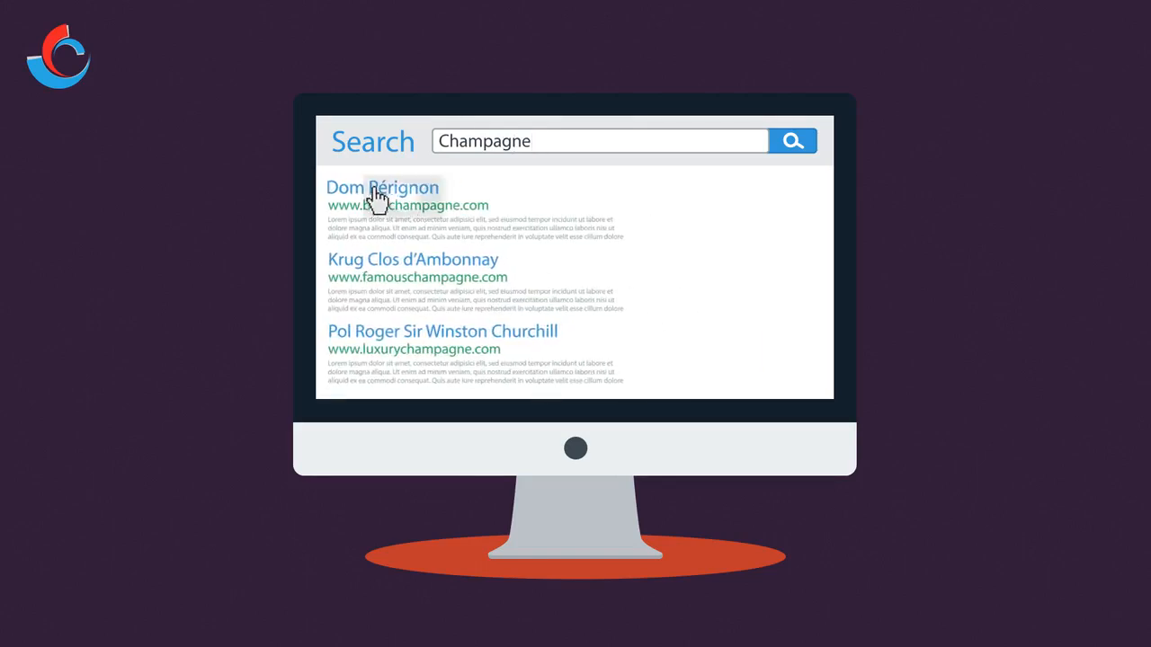
click(382, 187)
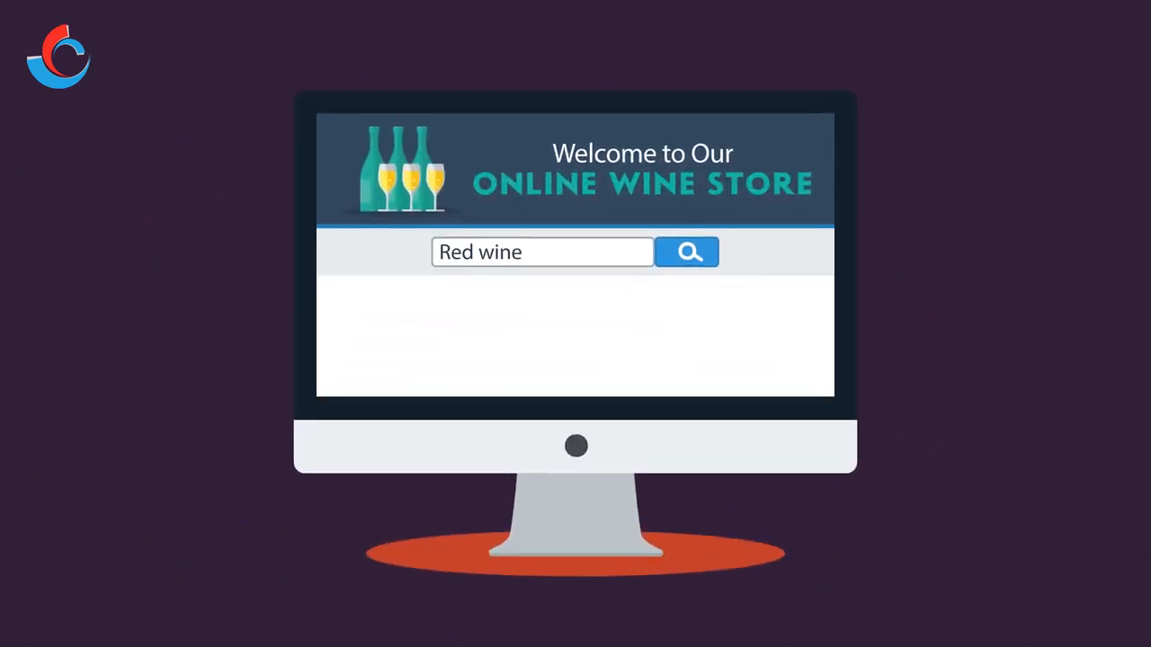
click(686, 252)
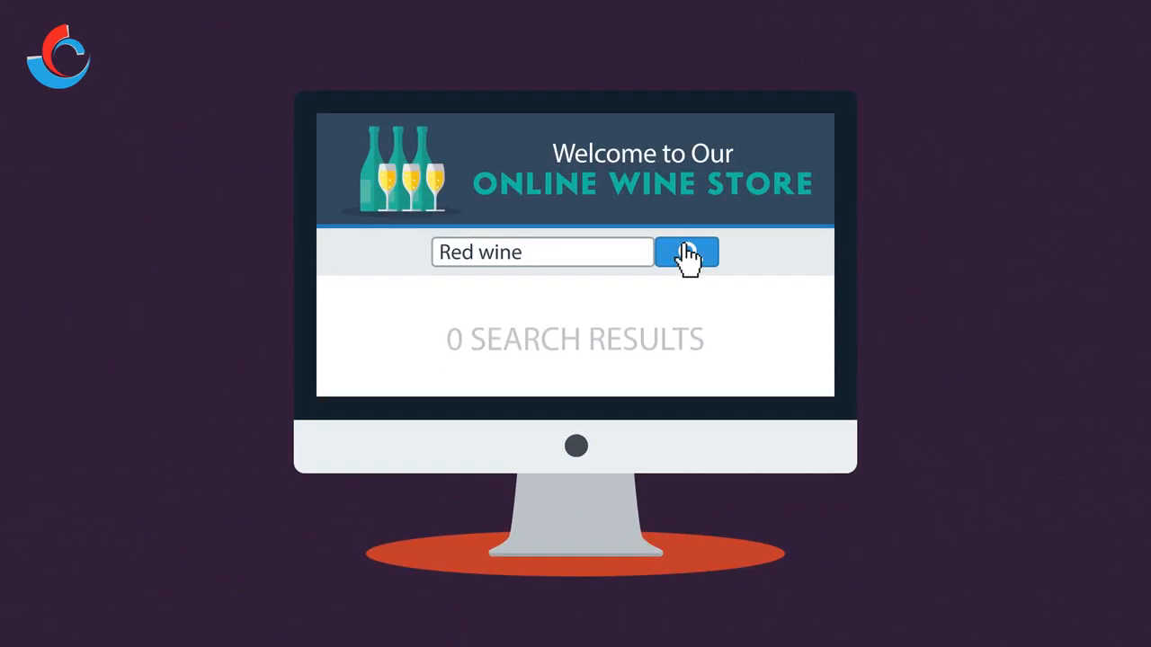
click(686, 251)
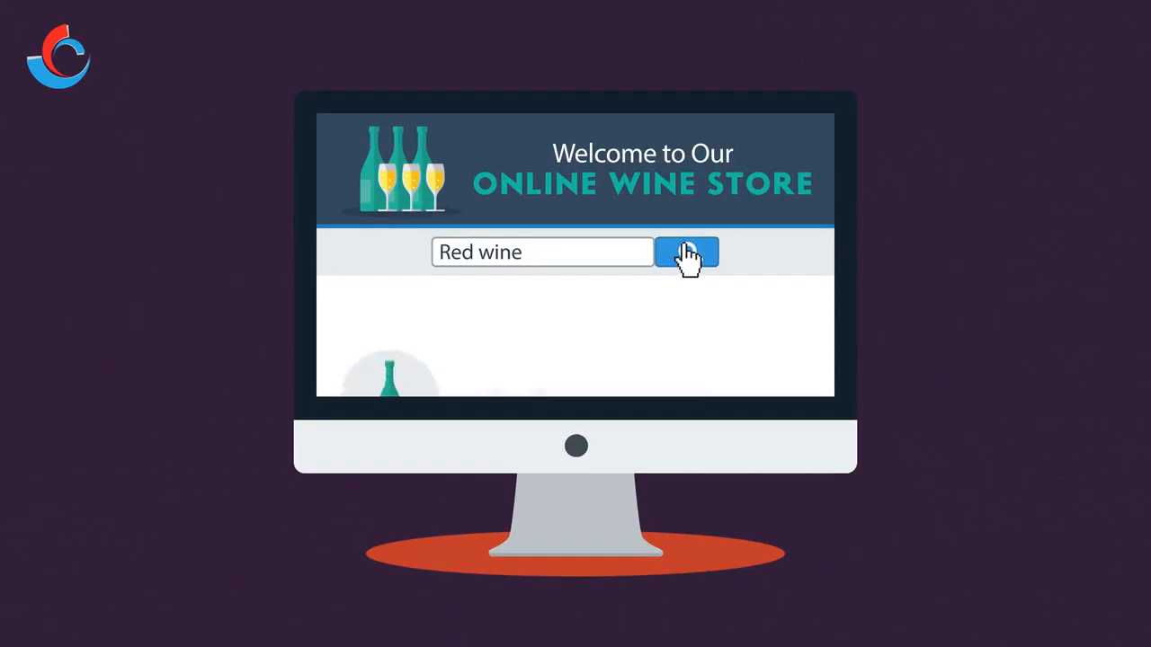
click(687, 252)
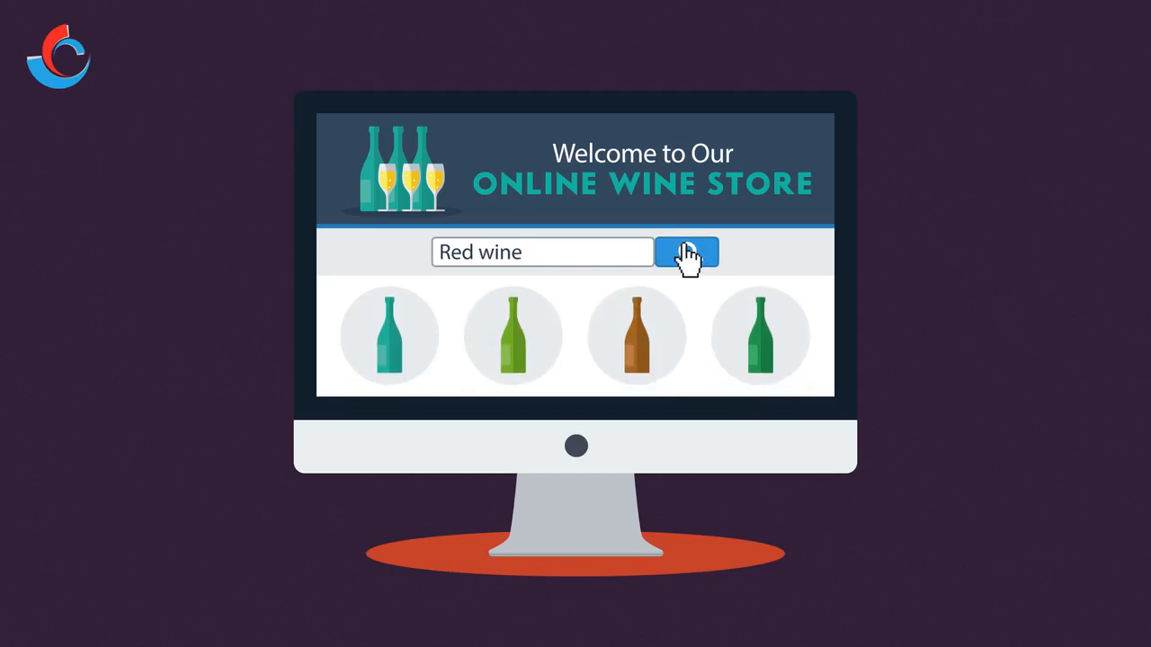